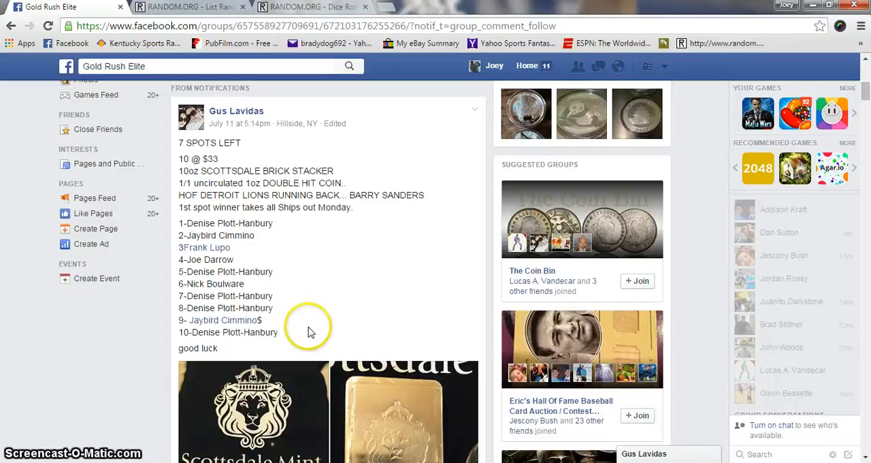
Copy the post's numbered spot list and add a 'Live' comment under the post
{"action": "left_click_drag", "start_coordinate": [179, 235], "coordinate": [278, 332]}
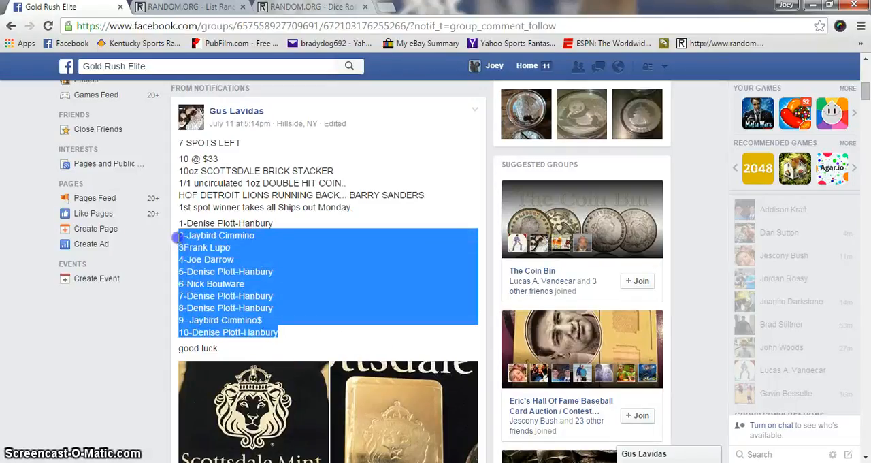
{"action": "right_click", "coordinate": [327, 231]}
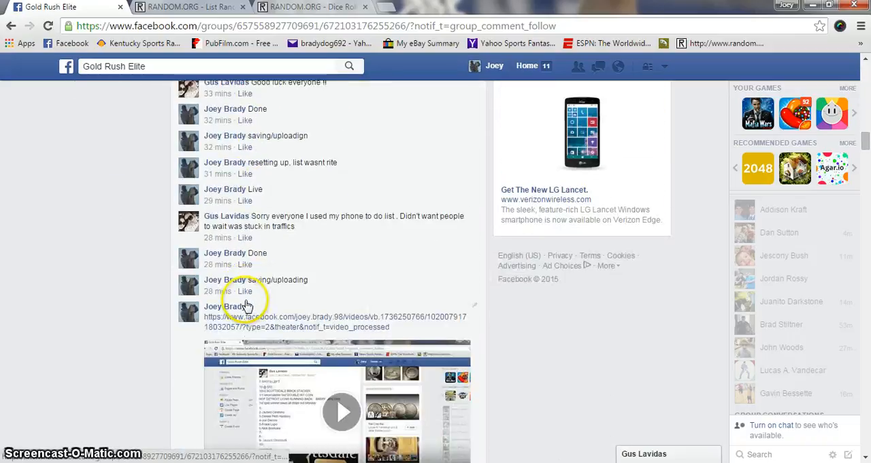
{"action": "scroll", "scroll_direction": "down", "scroll_amount": 3}
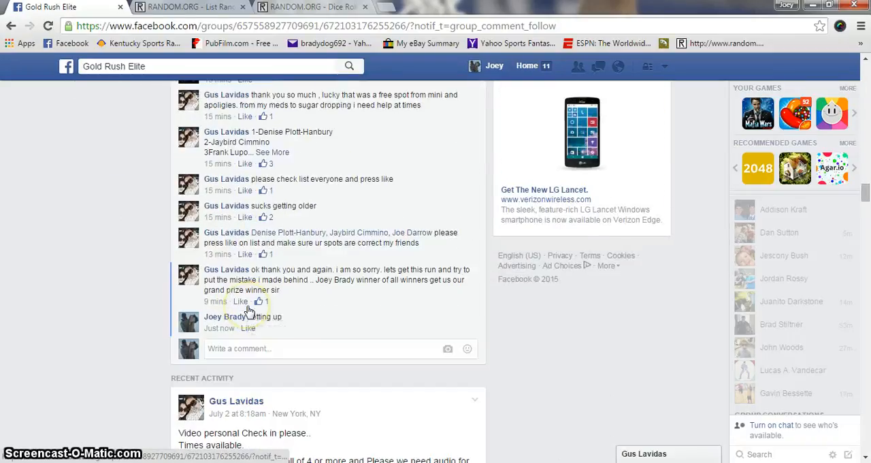
{"action": "type", "text": "L"}
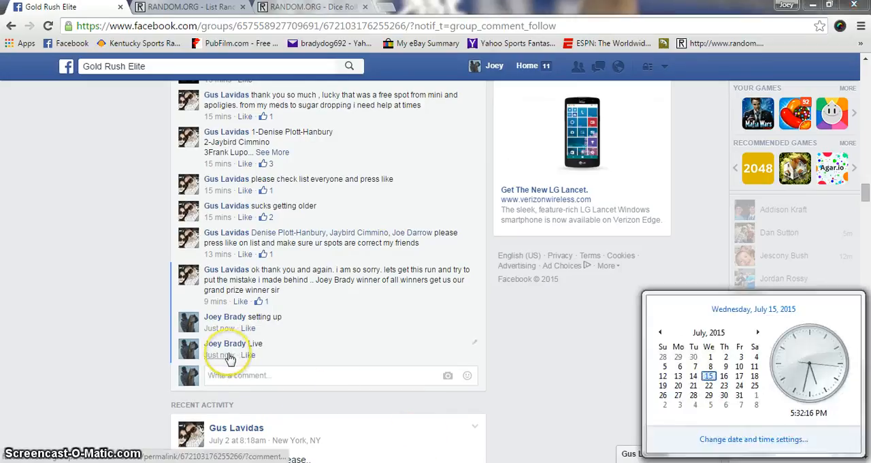
Paste the ten-spot list into List Randomizer and roll two dice (3 and 2)
{"action": "left_click", "coordinate": [184, 7]}
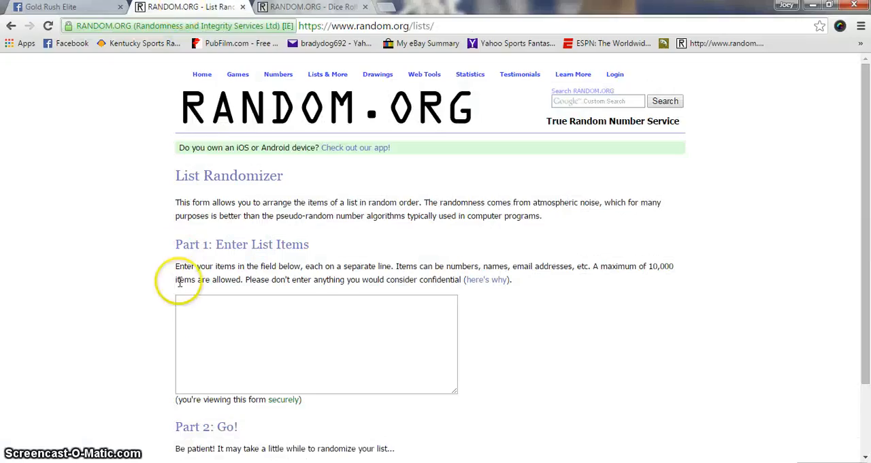
{"action": "type", "text": "1-Denise Plott-Hanbury"}
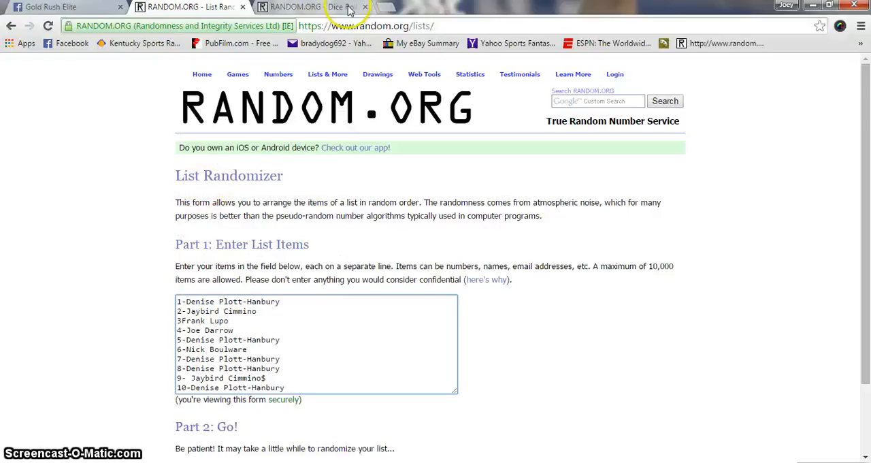
{"action": "left_click", "coordinate": [303, 7]}
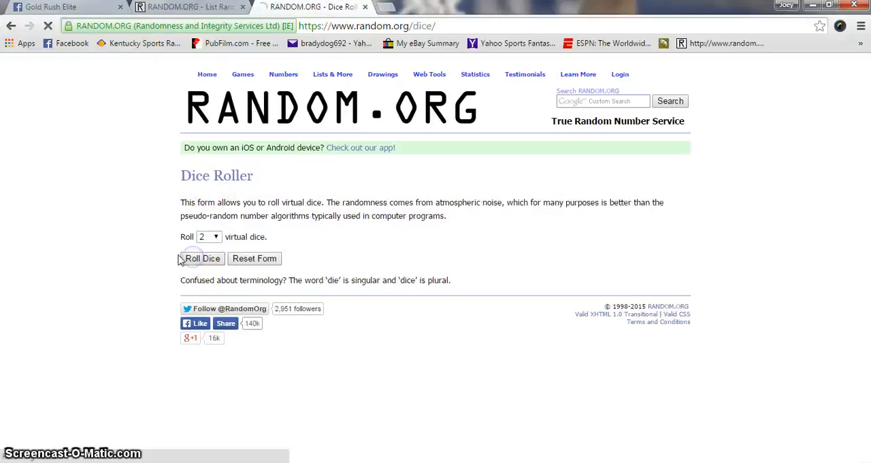
{"action": "left_click", "coordinate": [201, 258]}
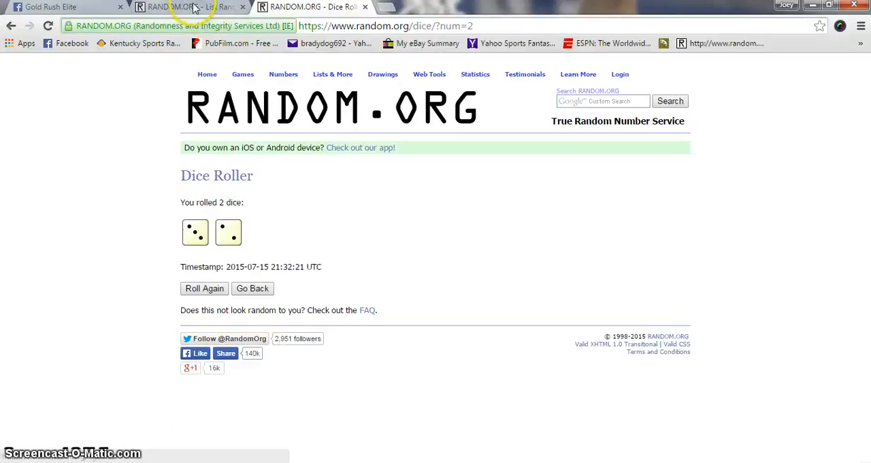
Randomize the spot list five times to match the dice total, spot 6 ending first, then return to Facebook
{"action": "left_click", "coordinate": [190, 6]}
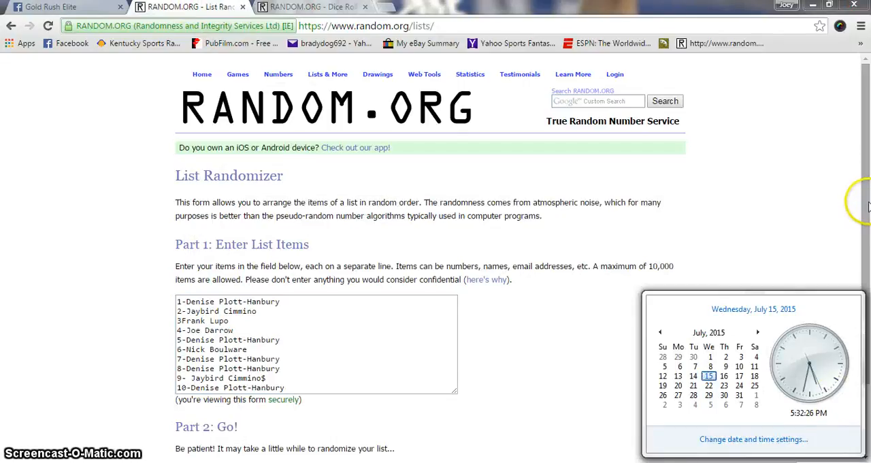
{"action": "scroll", "scroll_direction": "down", "scroll_amount": 3}
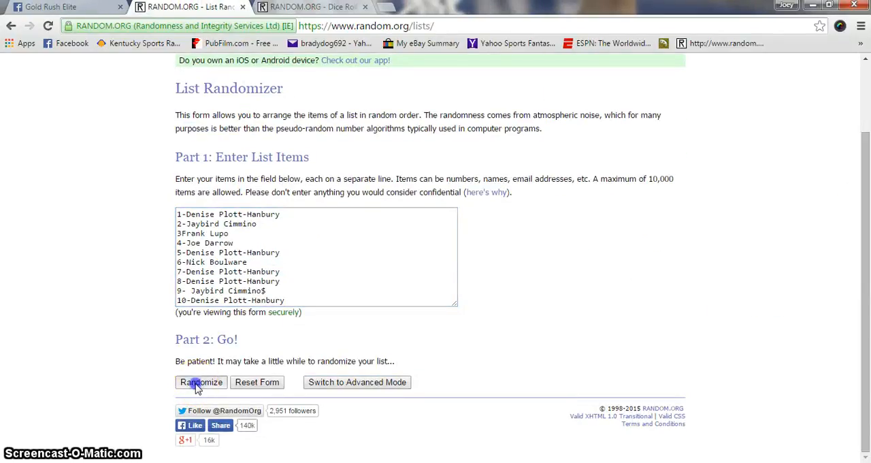
{"action": "left_click", "coordinate": [200, 382]}
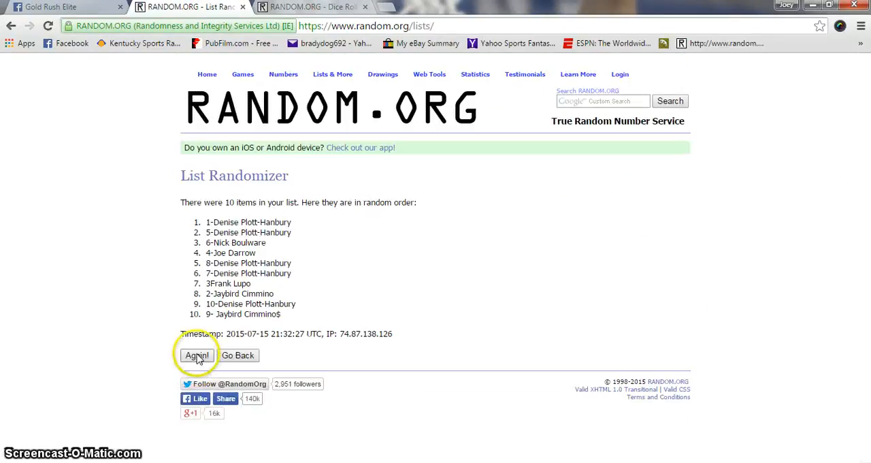
{"action": "left_click", "coordinate": [197, 355]}
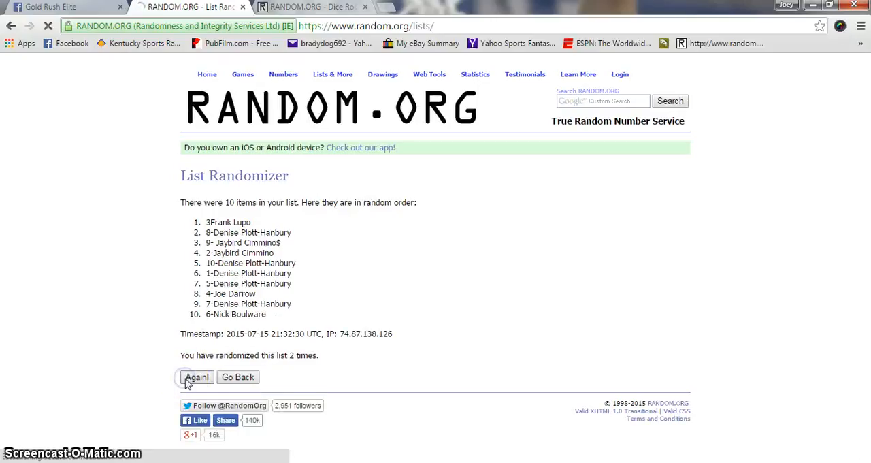
{"action": "left_click", "coordinate": [197, 377]}
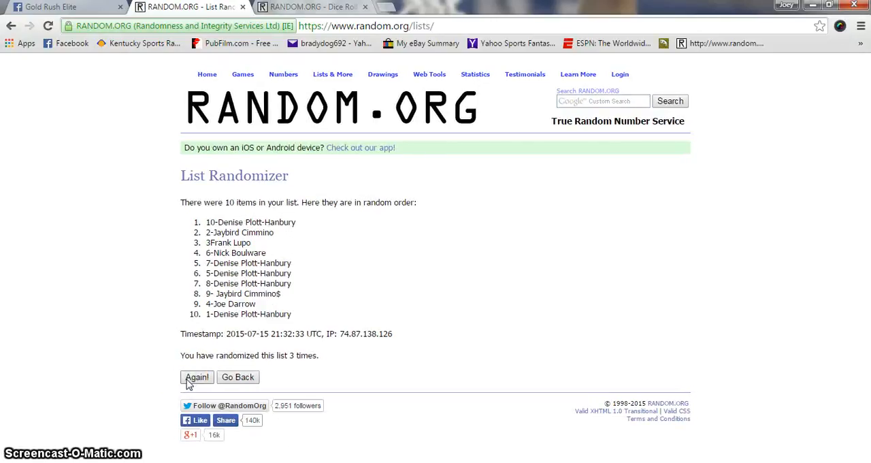
{"action": "left_click", "coordinate": [196, 377]}
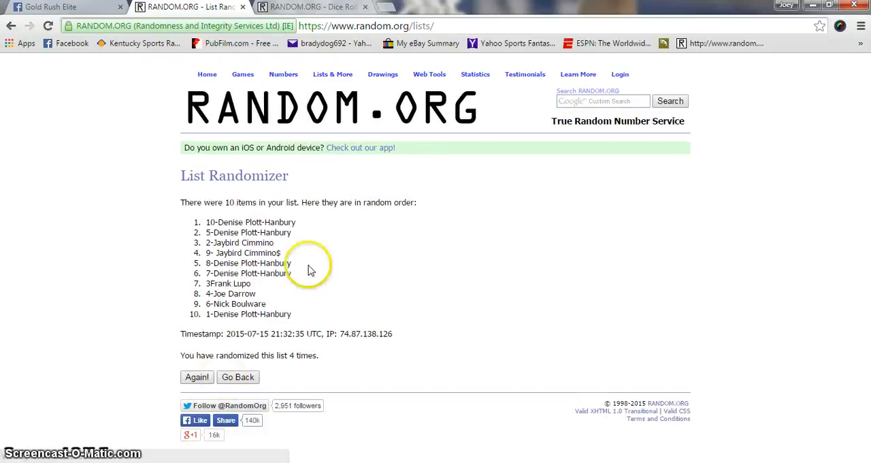
{"action": "mouse_move", "coordinate": [326, 14]}
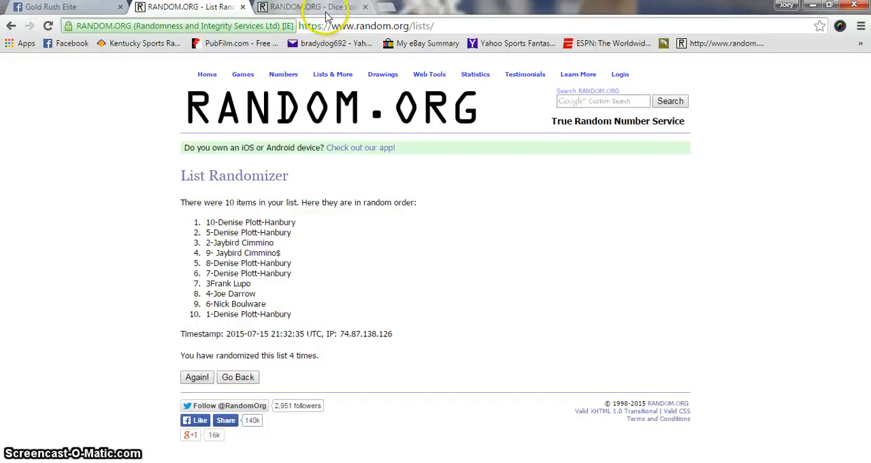
{"action": "left_click", "coordinate": [310, 7]}
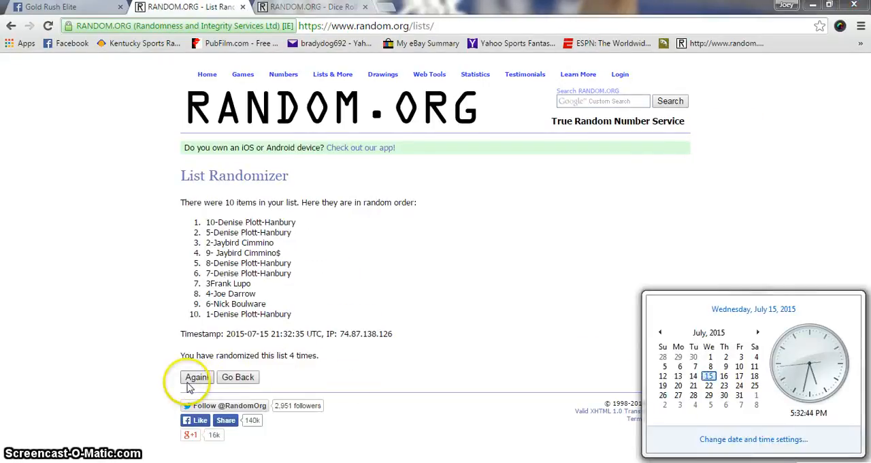
{"action": "left_click", "coordinate": [196, 377]}
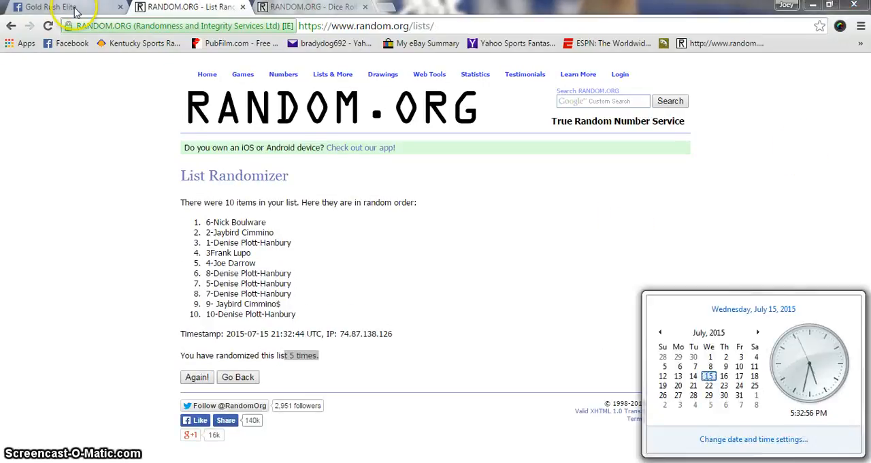
{"action": "left_click", "coordinate": [48, 7]}
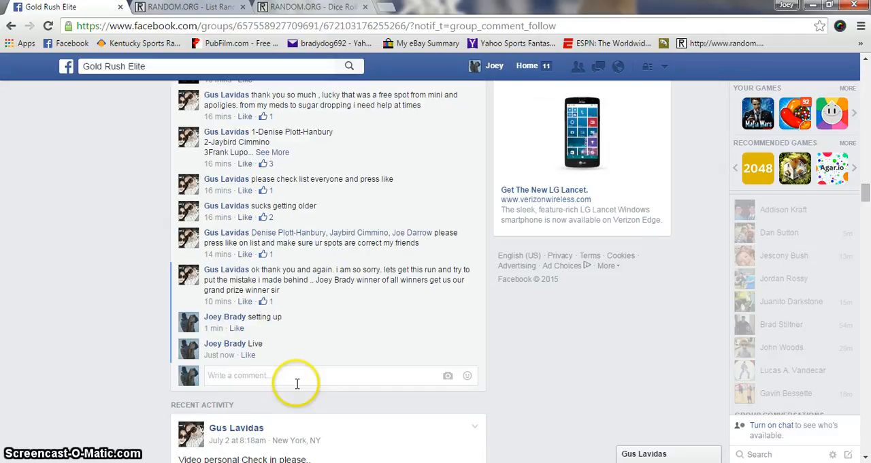